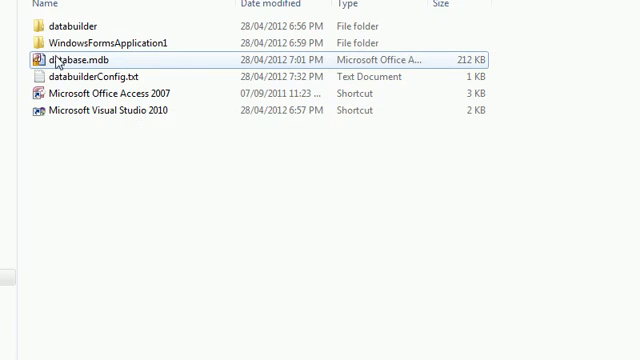
mouse_move(90, 64)
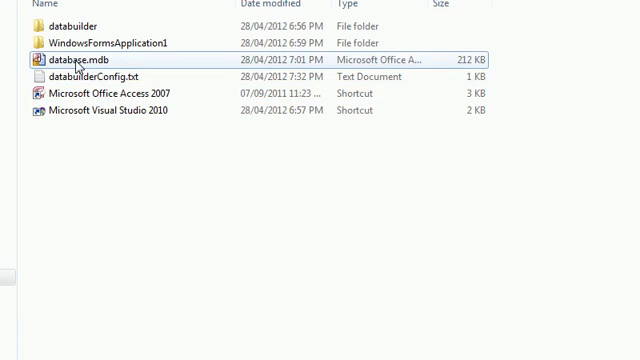
mouse_move(212, 224)
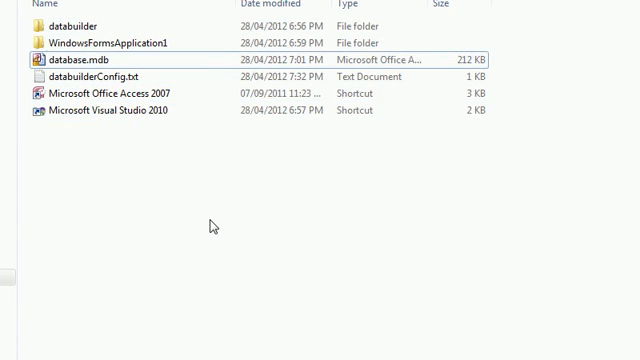
mouse_move(228, 248)
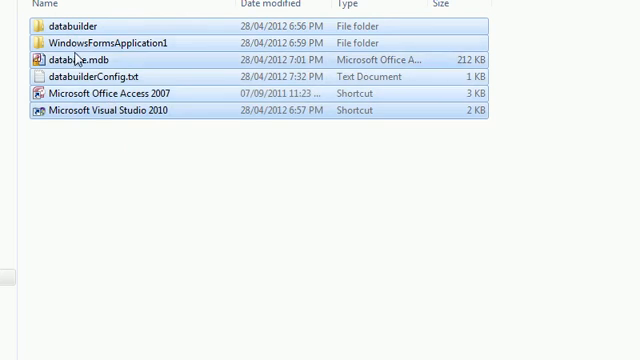
mouse_move(188, 76)
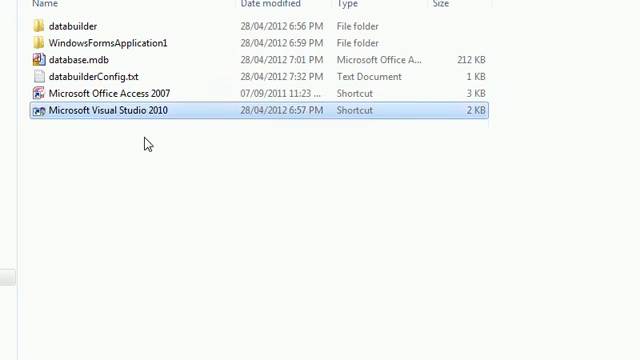
- Enter the databuilder folder inside C:\database to reach the DataBuilder tool
click(76, 28)
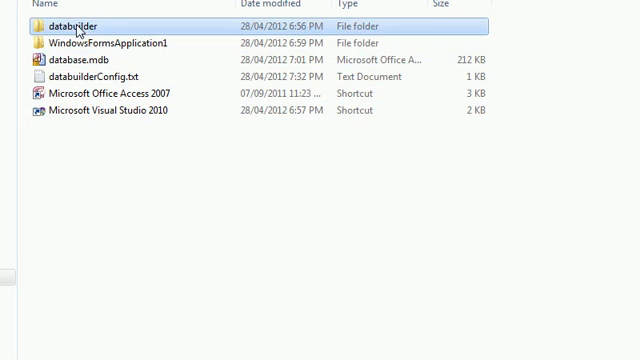
click(90, 62)
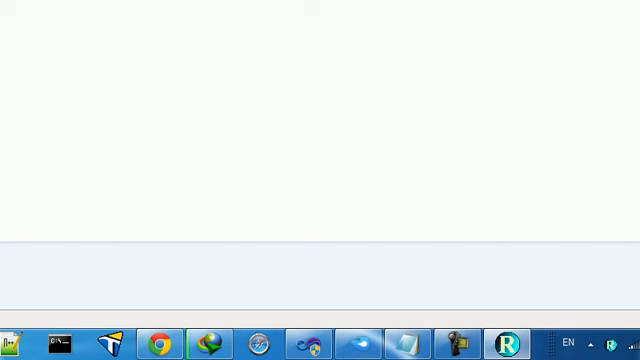
- Name the new database file 'database' in the Create Database dialog
click(508, 344)
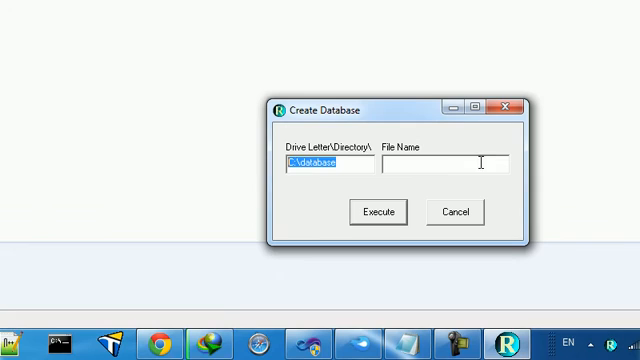
text(data)
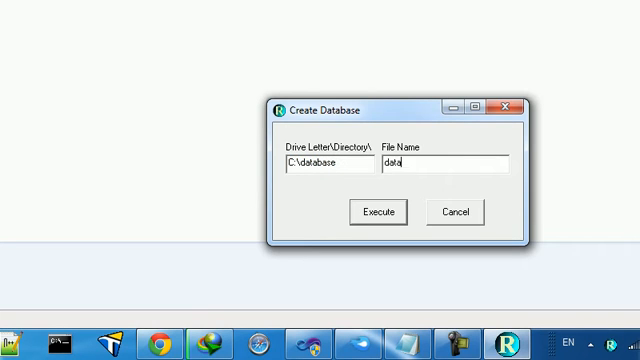
text(base)
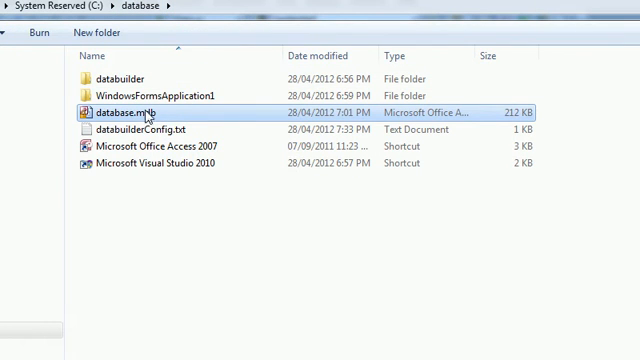
- Launch database.mdb from the C:\database folder in Microsoft Access
double_click(130, 112)
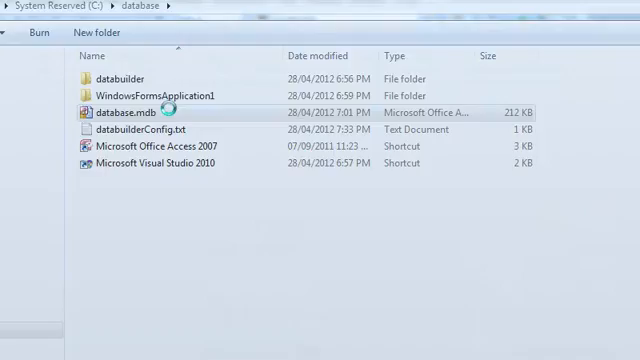
double_click(136, 112)
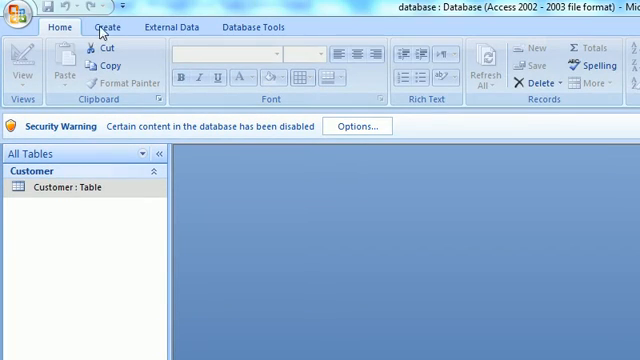
- Bring up the Customer table of database.mdb to verify its contents
click(100, 28)
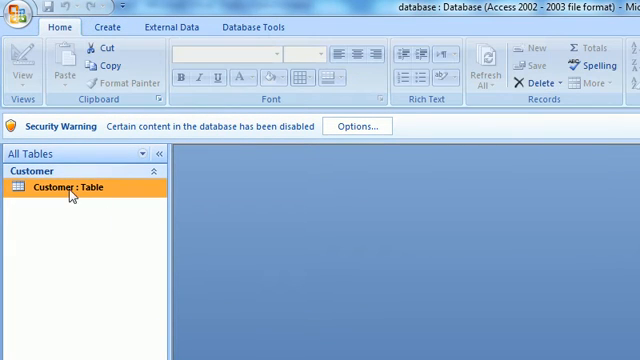
double_click(68, 188)
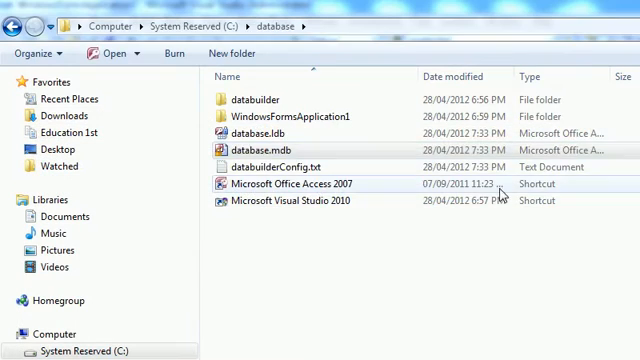
- Copy database.mdb from its context menu for use in the Visual Studio project
right_click(276, 150)
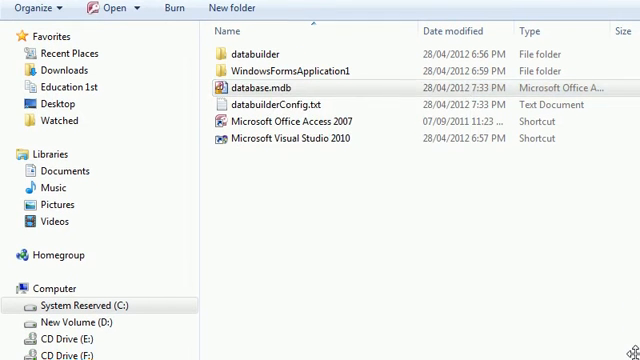
right_click(250, 88)
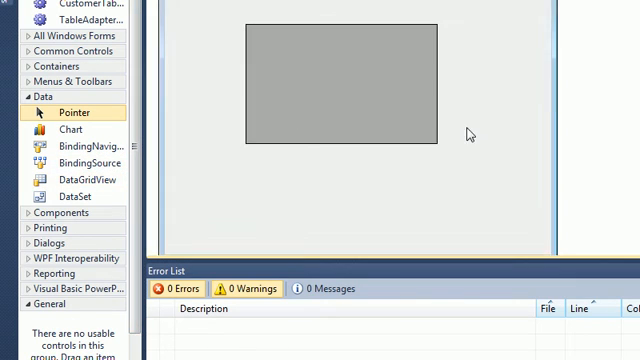
- Paste database.mdb into the WindowsFormsApplication1 project in Solution Explorer
click(340, 90)
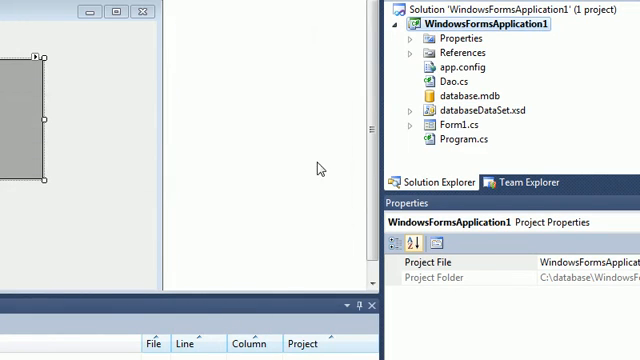
click(468, 96)
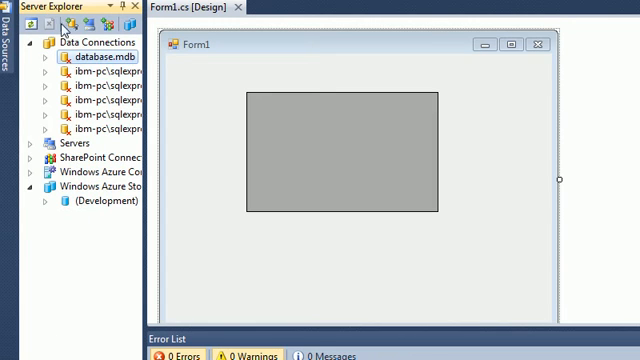
- Start a new Access data connection, pick database.mdb, then cancel the Add Connection dialog
right_click(96, 44)
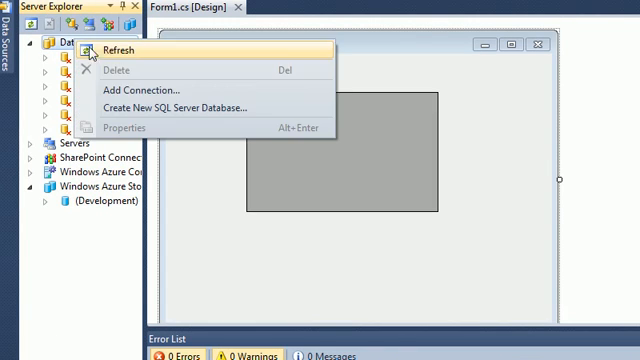
click(148, 90)
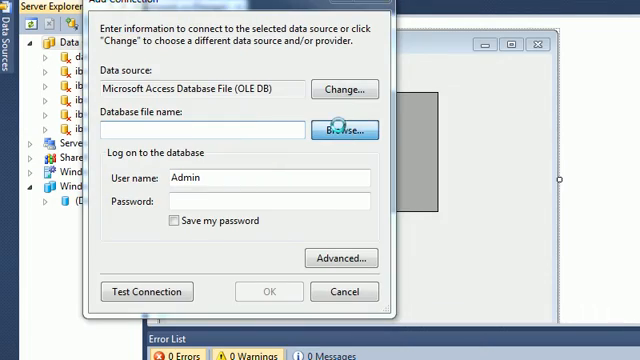
click(350, 128)
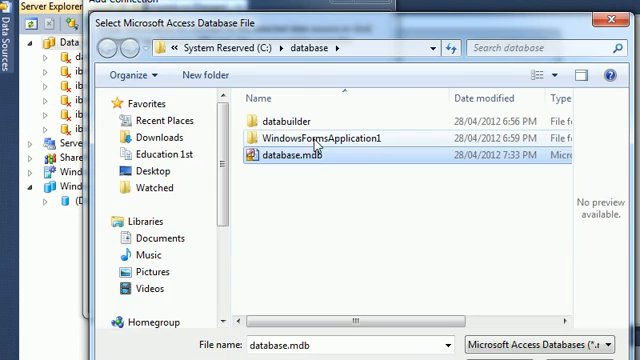
double_click(332, 136)
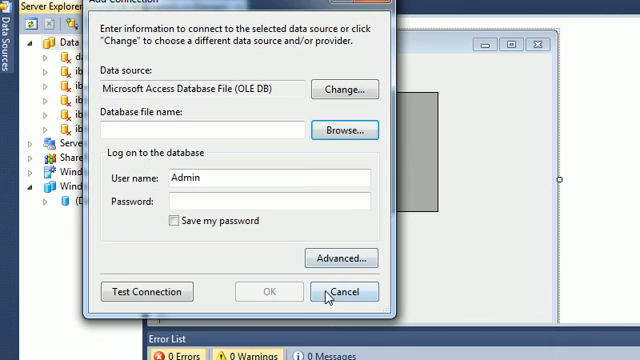
click(348, 292)
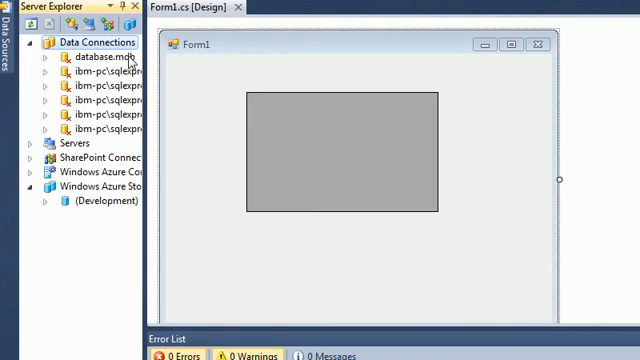
- Expand the database.mdb connection to its Customer table, then bring up Dao.cs from the project files
click(84, 56)
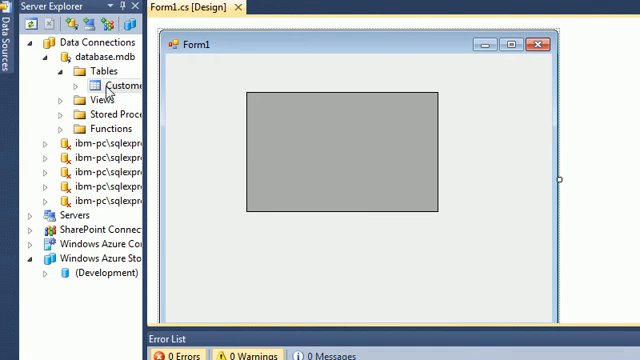
click(344, 150)
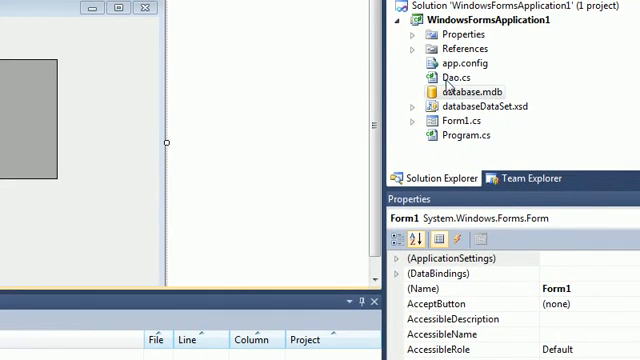
click(466, 76)
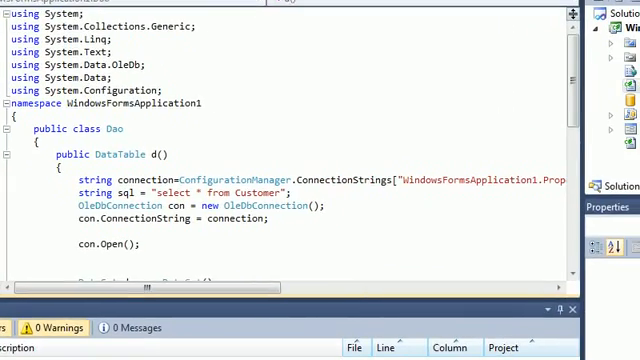
- Fill a DataSet via an OleDbDataAdapter from the Customer sql, close con, and return ds.Tables[0]
scroll(down, 3)
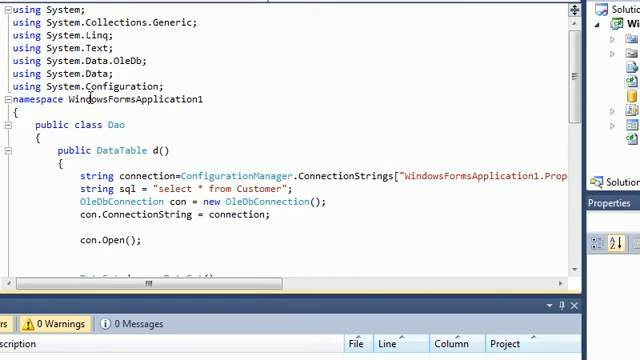
scroll(down, 3)
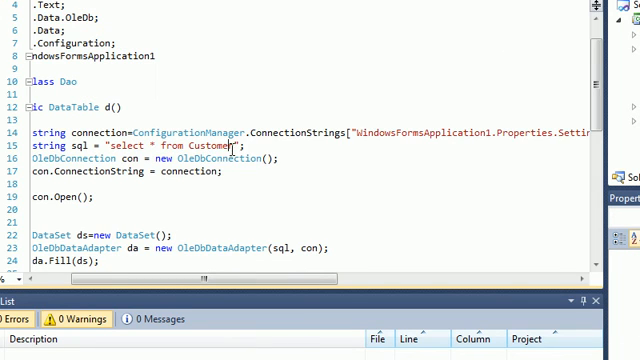
scroll(down, 3)
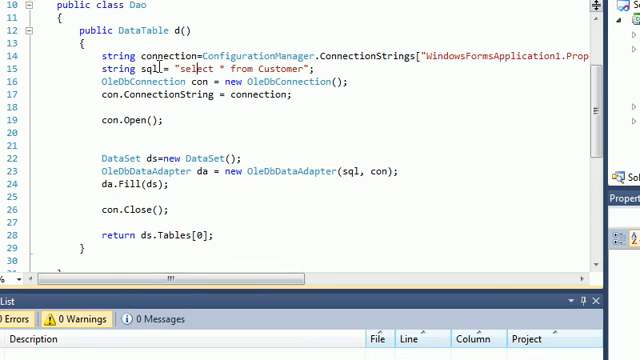
double_click(240, 66)
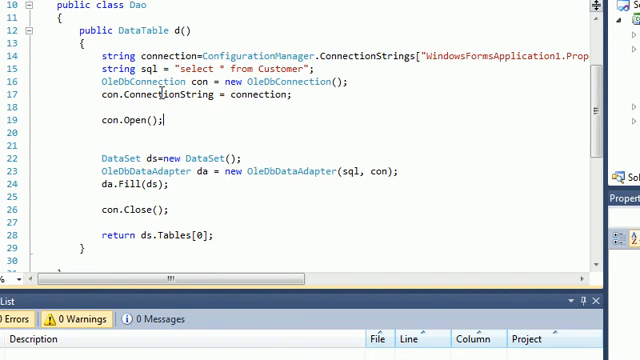
mouse_move(136, 80)
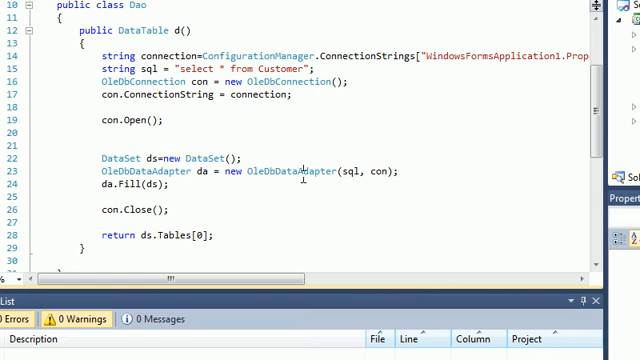
drag(96, 156, 170, 186)
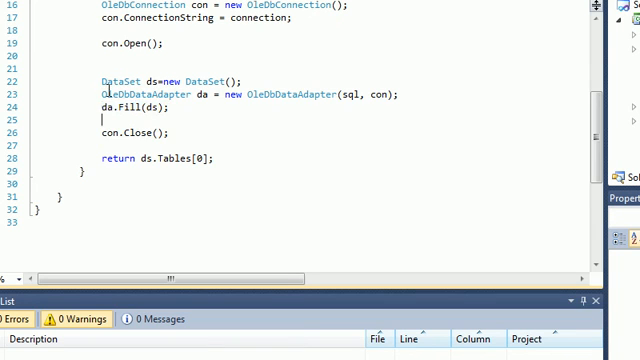
double_click(136, 94)
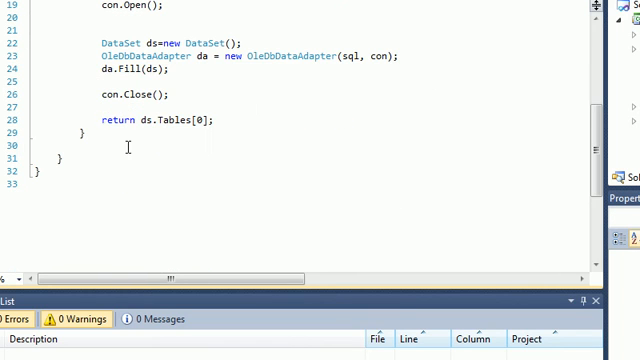
- Bind dataGridView1.DataSource to new Dao().d() in Form1_Load and run with F5
click(82, 132)
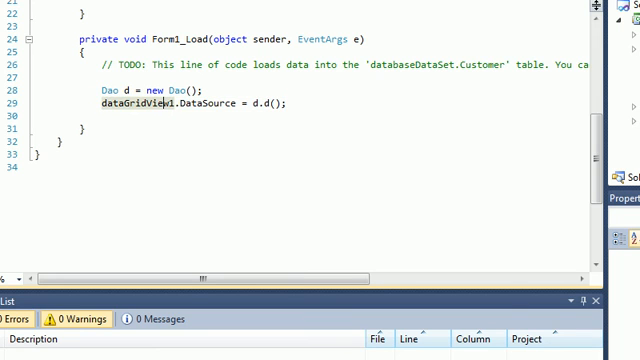
key(F5)
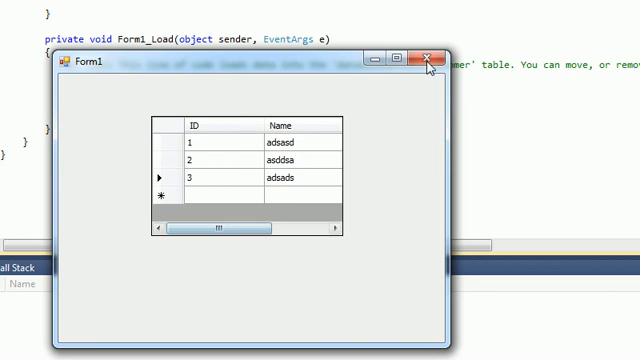
- Close the running Form1 after confirming its grid lists three Customer rows with ID and Name
click(428, 60)
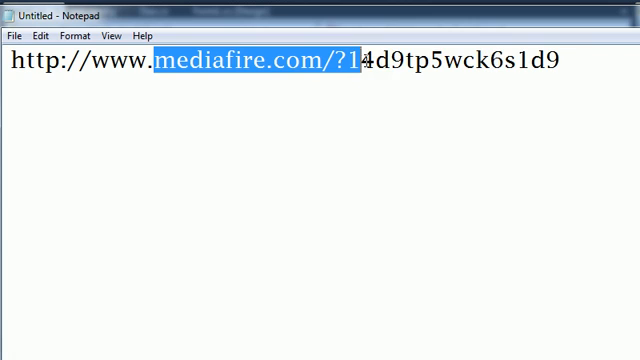
- Highlight part of the mediafire.com download link in the untitled Notepad note
drag(362, 60, 430, 60)
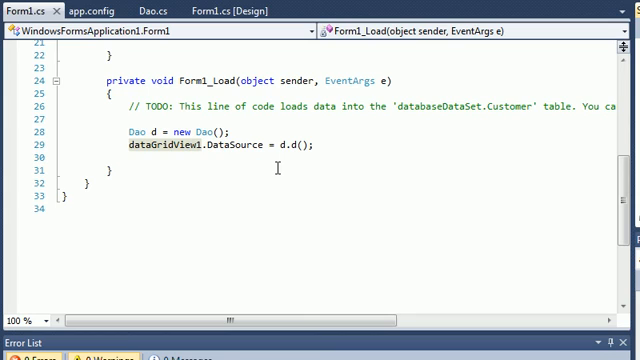
scroll(up, 3)
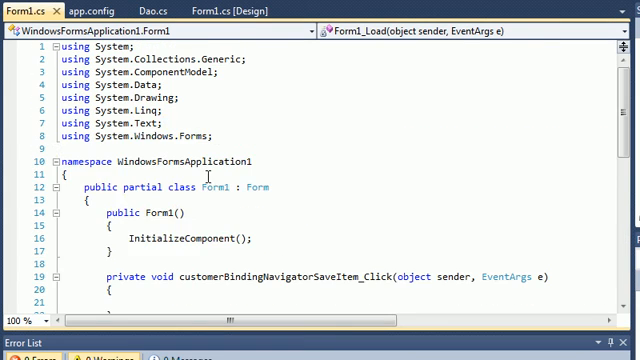
scroll(down, 3)
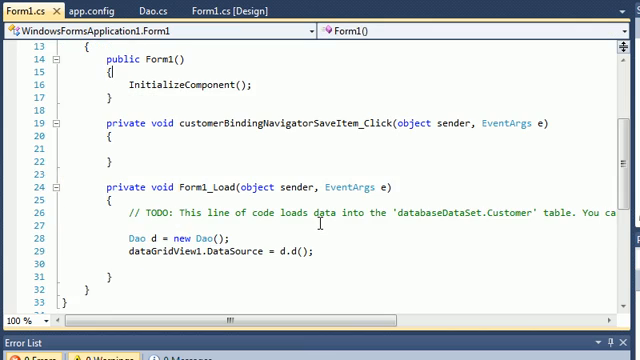
scroll(up, 3)
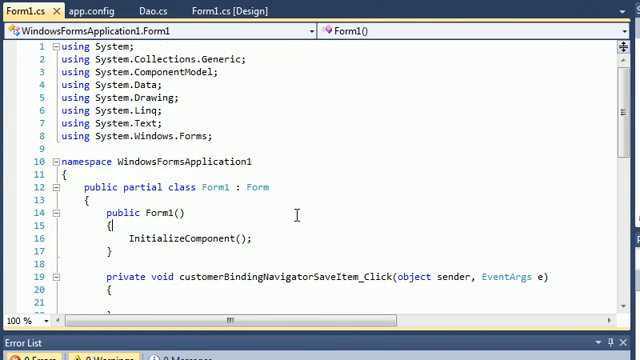
scroll(down, 3)
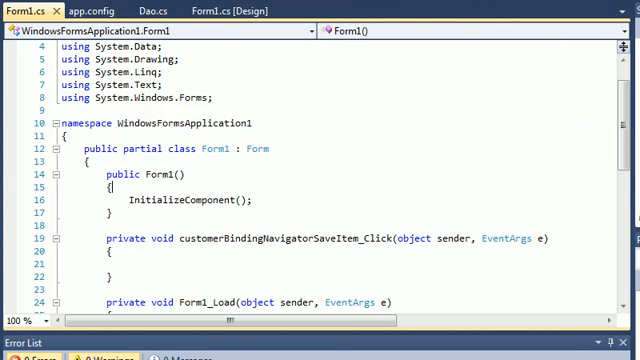
mouse_move(288, 72)
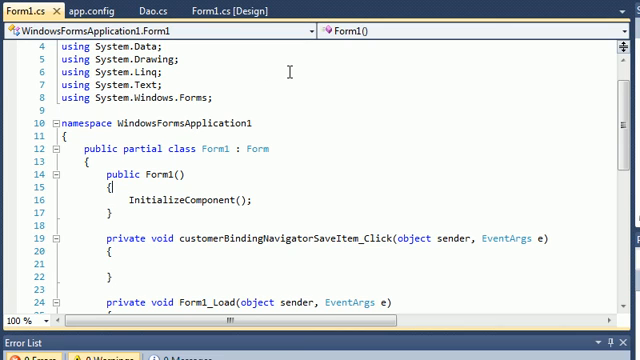